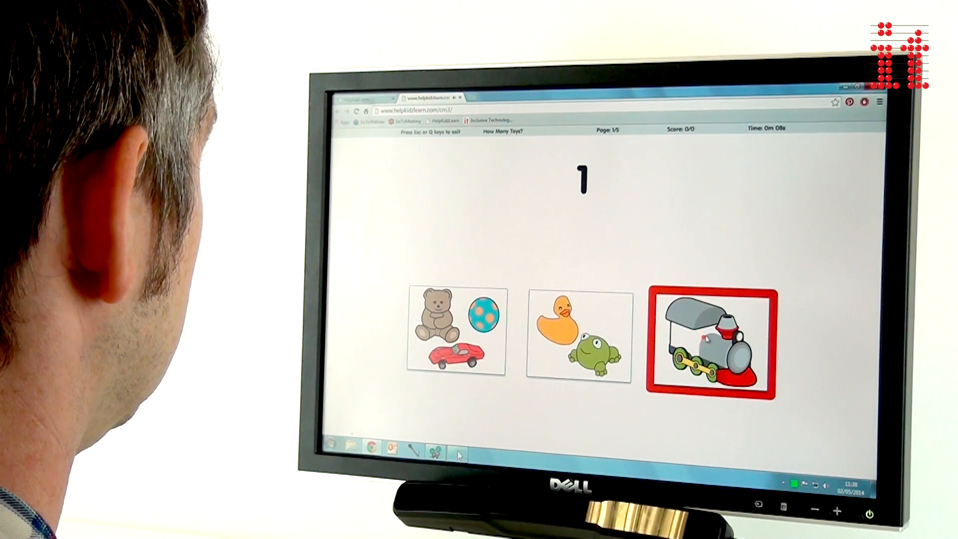
- Pick the one-toy train card, then add 'I think it is' to the symbol message
left_click(719, 339)
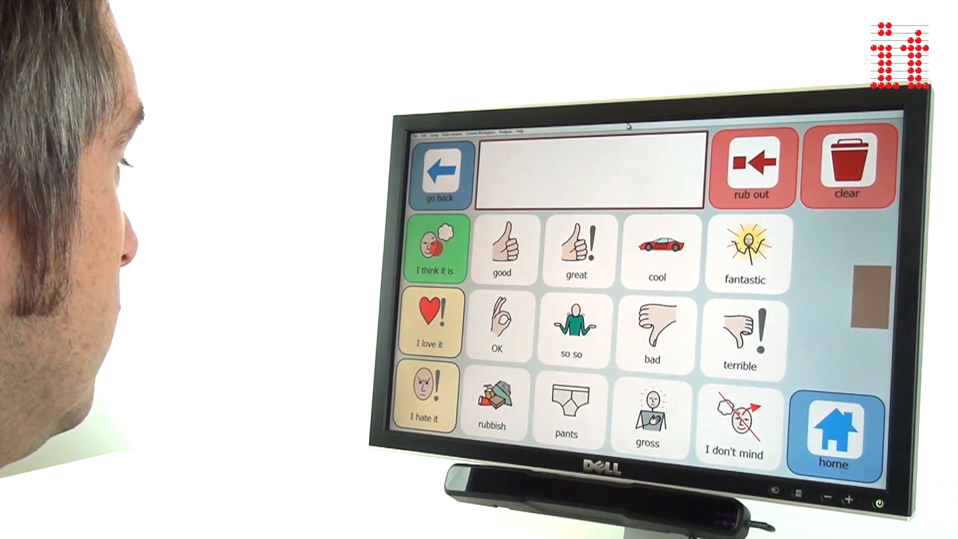
left_click(434, 250)
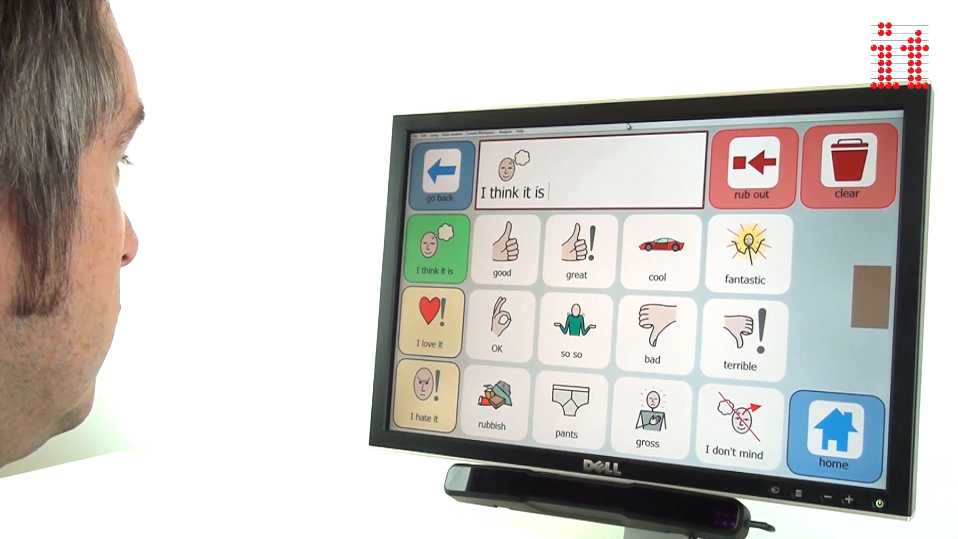
left_click(576, 250)
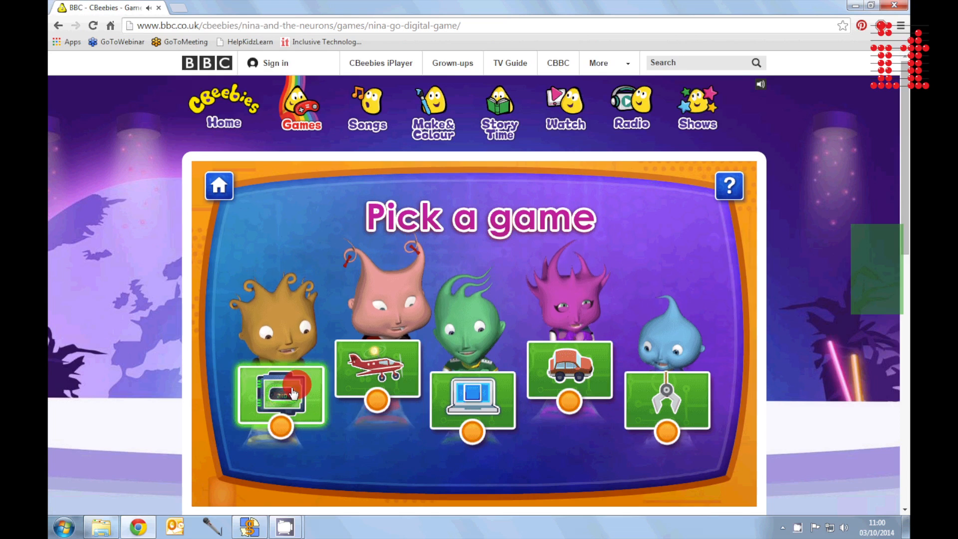
- Launch the first CBeebies game and sweep the scanner across the room
left_click(281, 403)
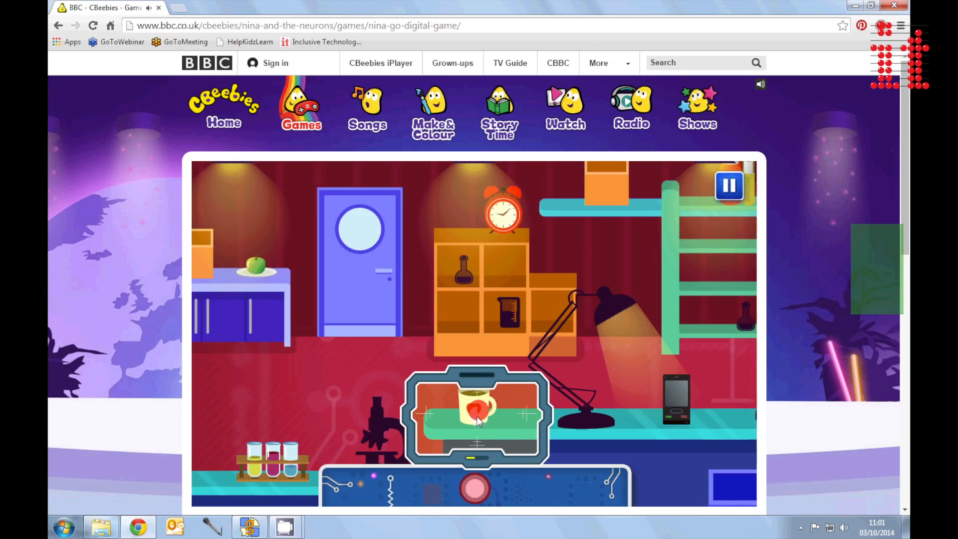
left_click_drag(477, 415, 688, 422)
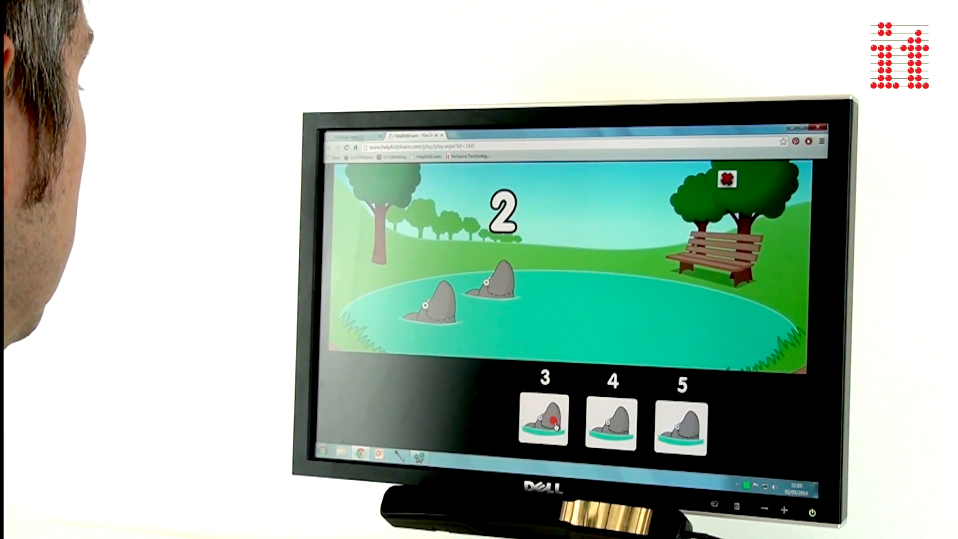
- Choose a numbered answer card in the pond counting game
left_click(542, 420)
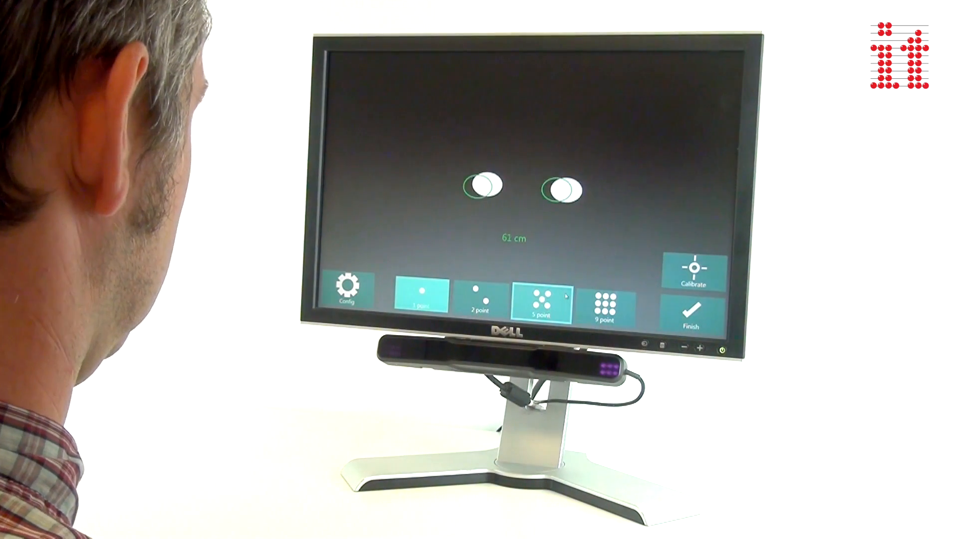
- Pick a calibration point option and finish positioning to reach the main menu
left_click(482, 302)
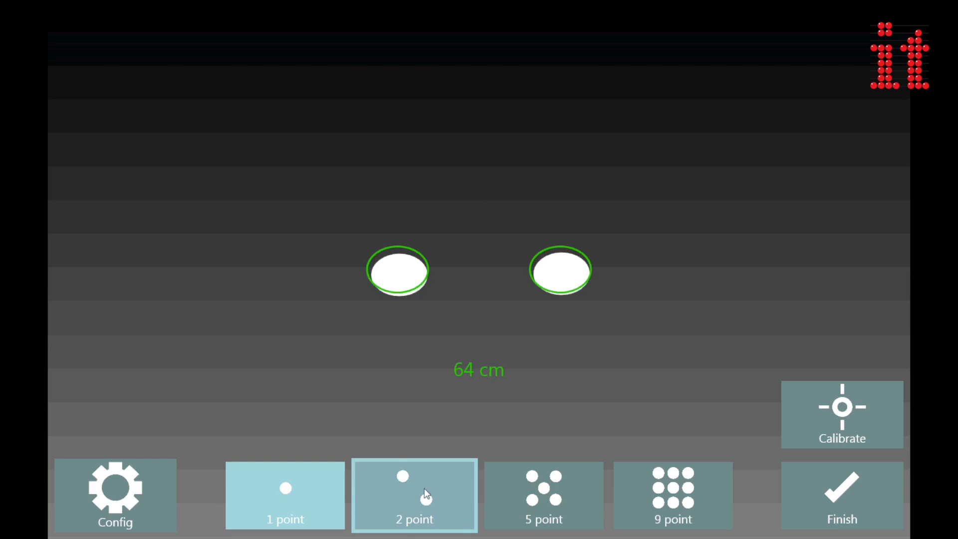
left_click(672, 495)
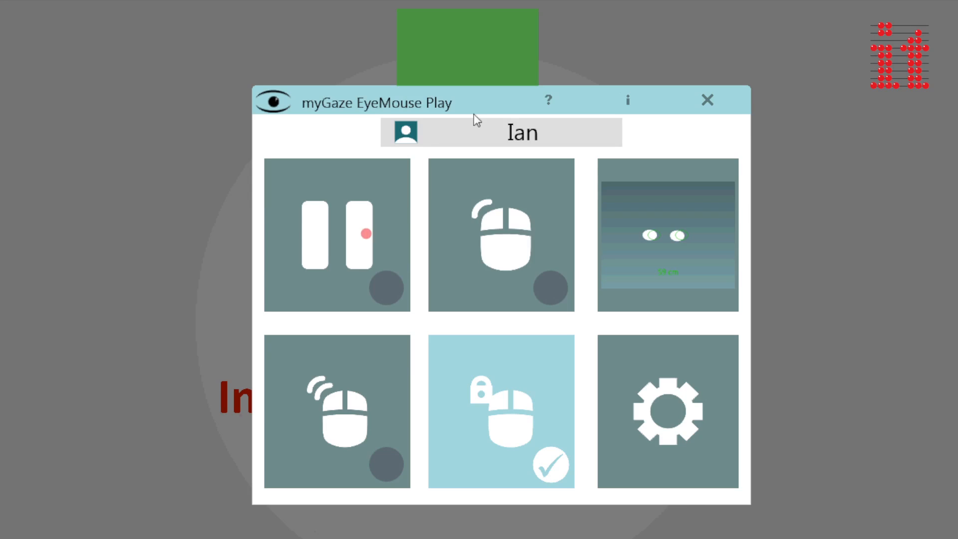
- Activate the Pause tile, then the Mouse tile, then the other mouse mode tiles
left_click(337, 235)
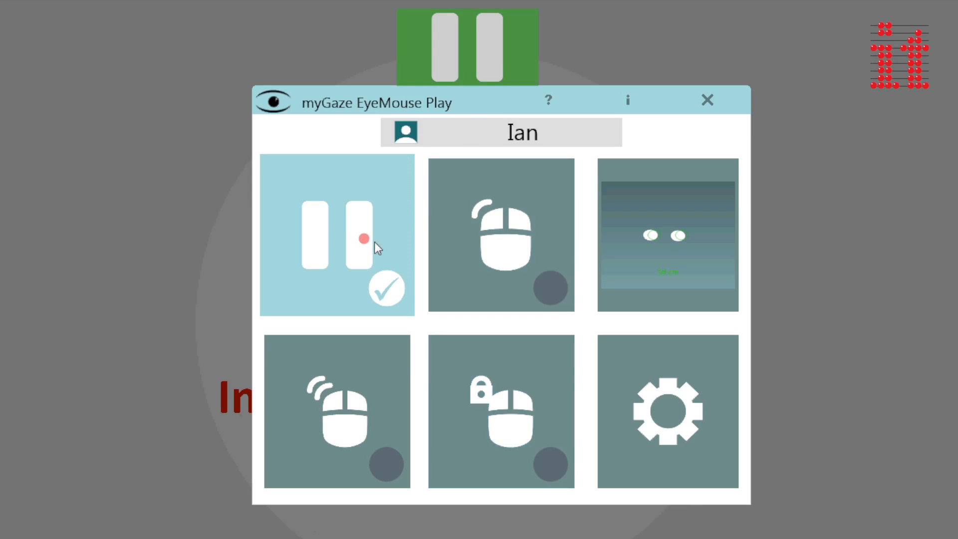
left_click(500, 235)
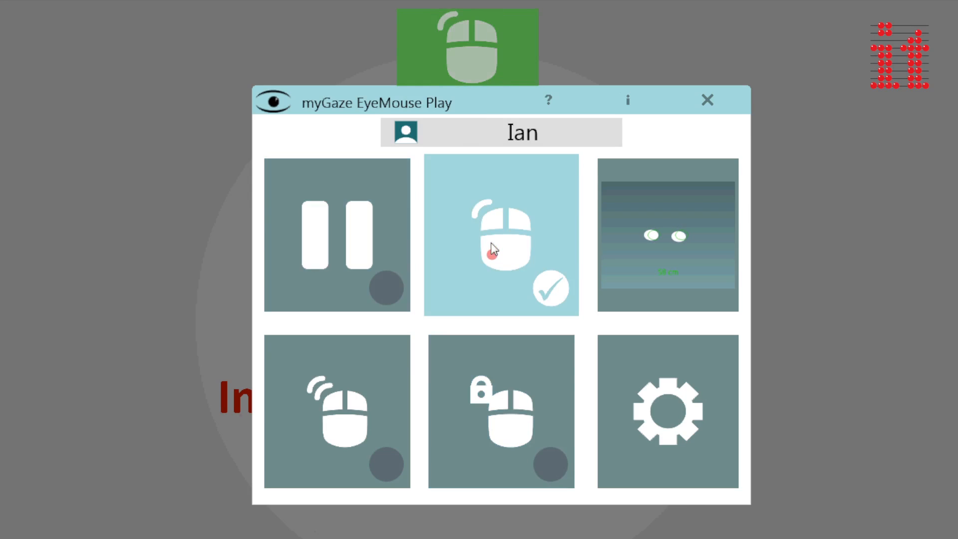
left_click(501, 411)
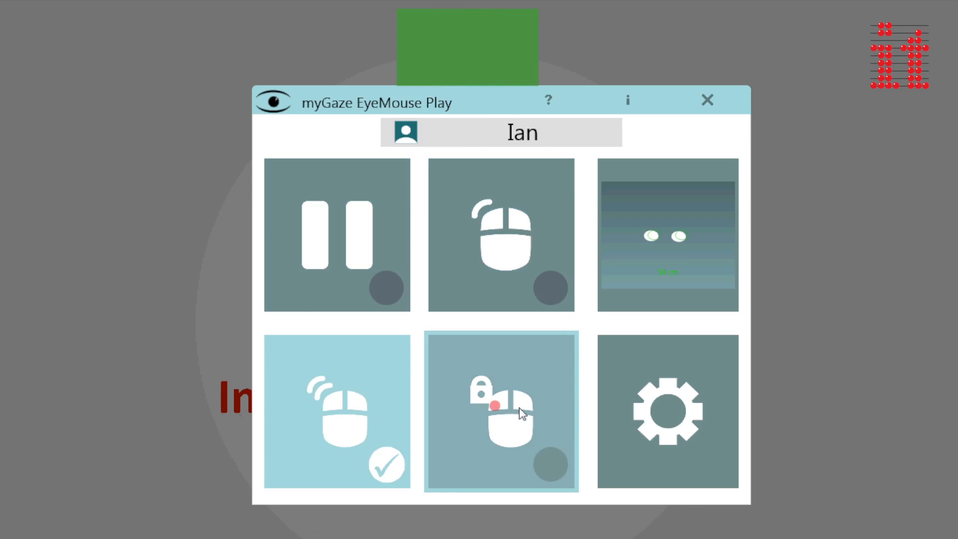
left_click(500, 411)
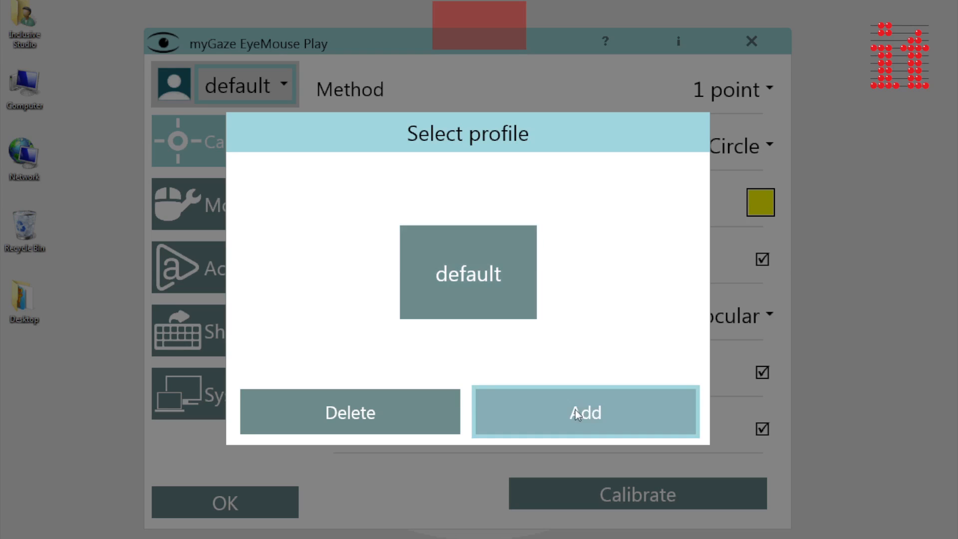
- Add a new profile named 'Ian' and set its calibration point to Crosshair
left_click(584, 411)
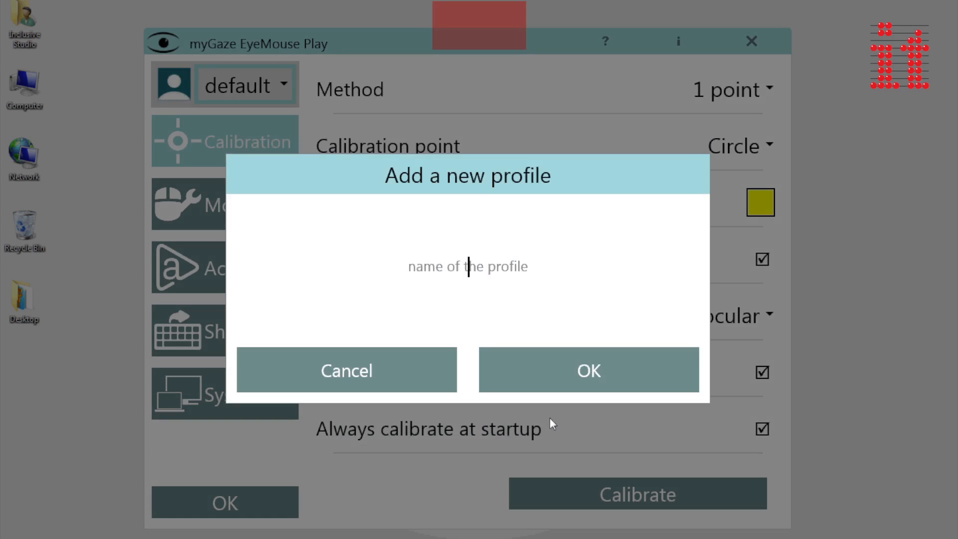
type("Ian")
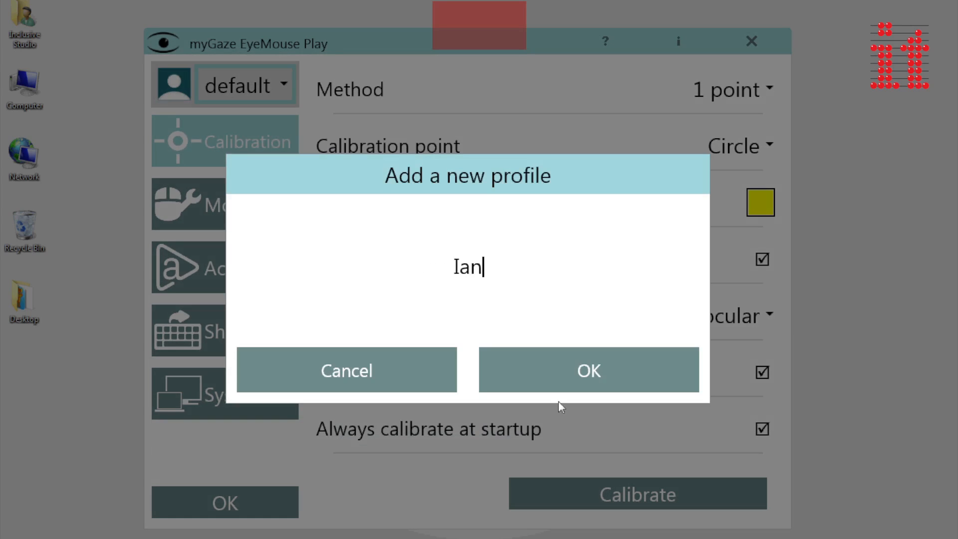
left_click(588, 370)
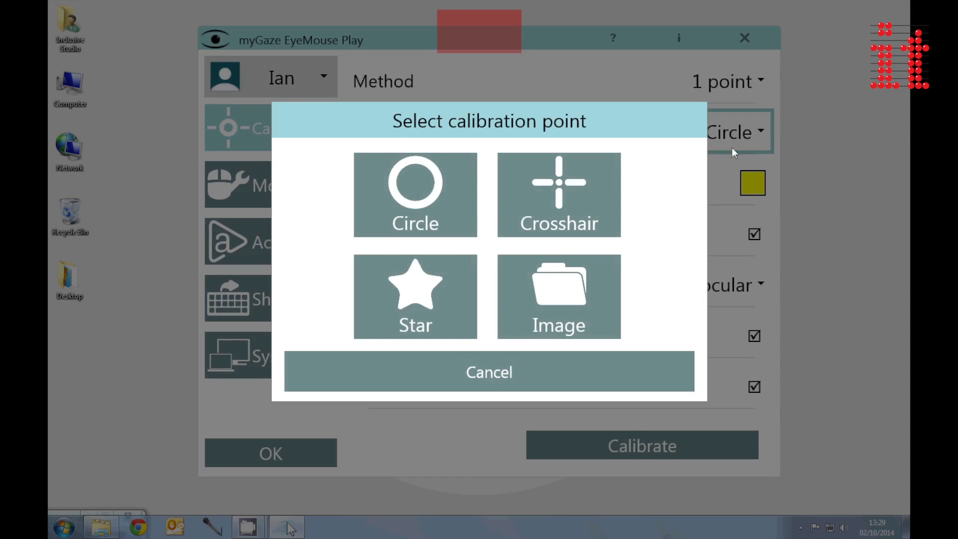
left_click(557, 194)
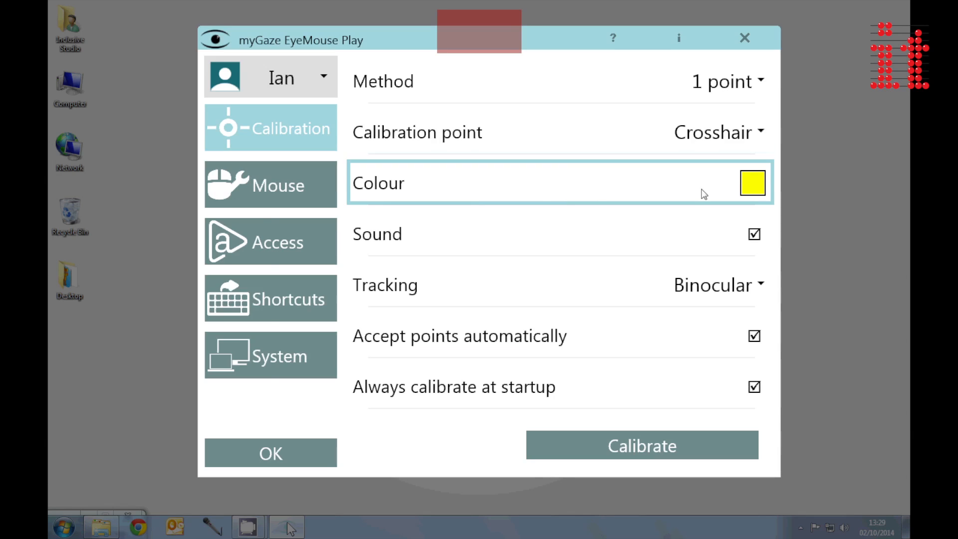
left_click(753, 182)
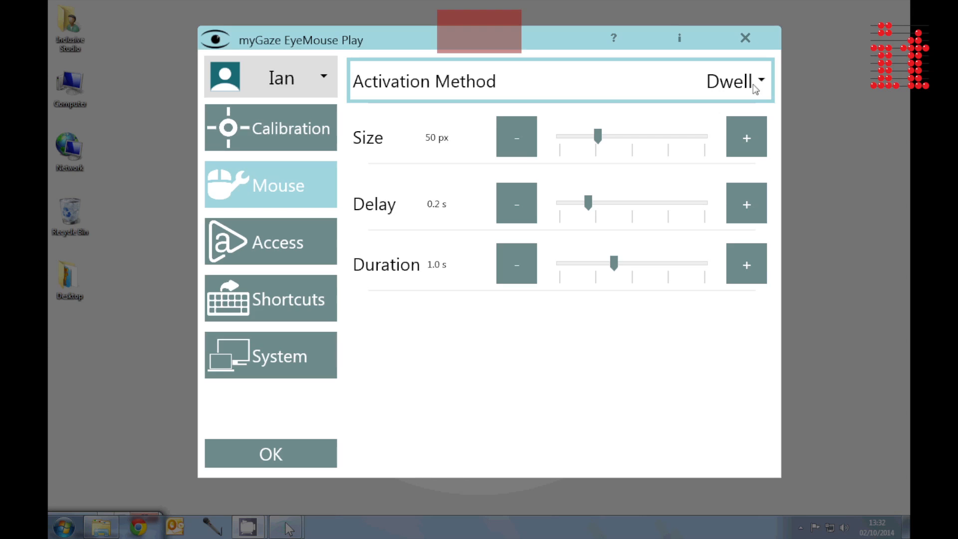
- Keep Dwell activation with size 62 px, delay 0.1 s and duration 1.3 s
left_click(735, 81)
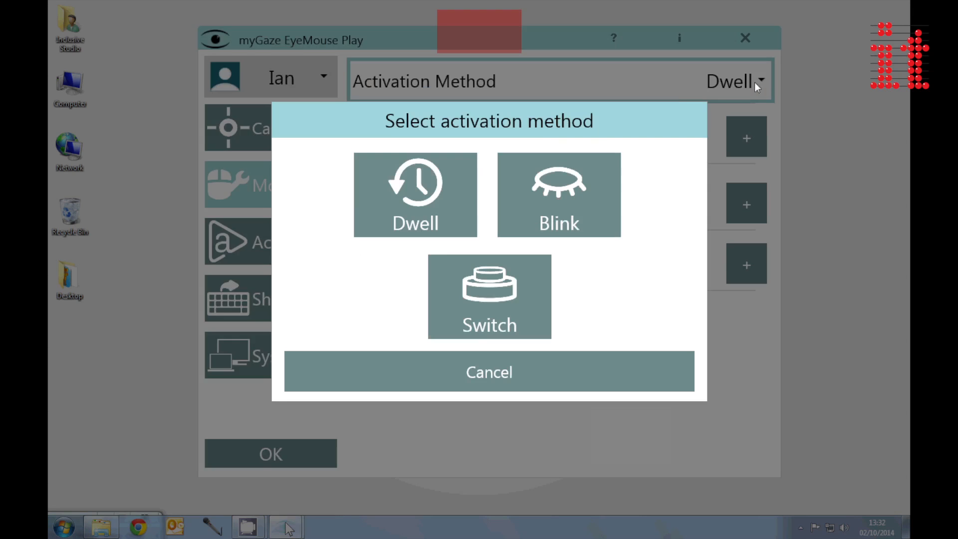
left_click(415, 195)
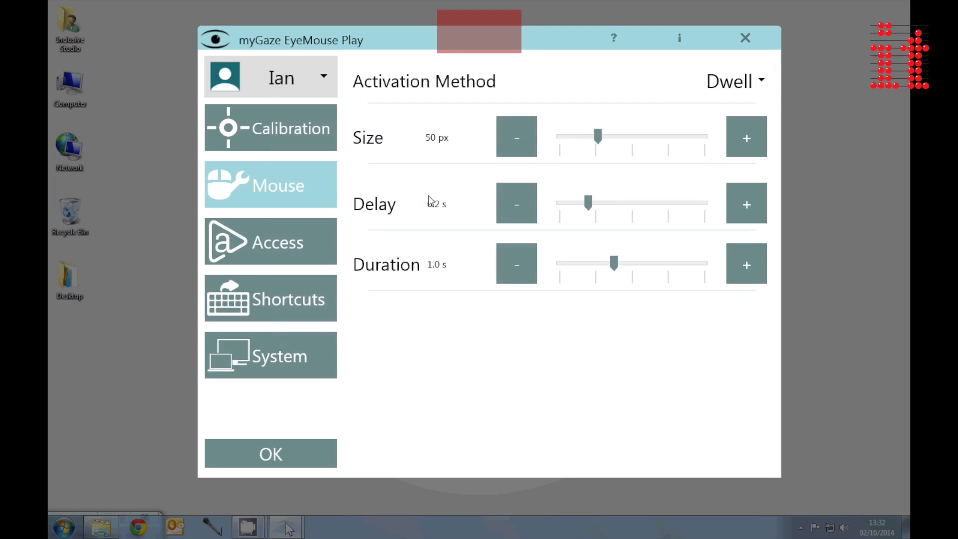
left_click_drag(597, 137, 609, 136)
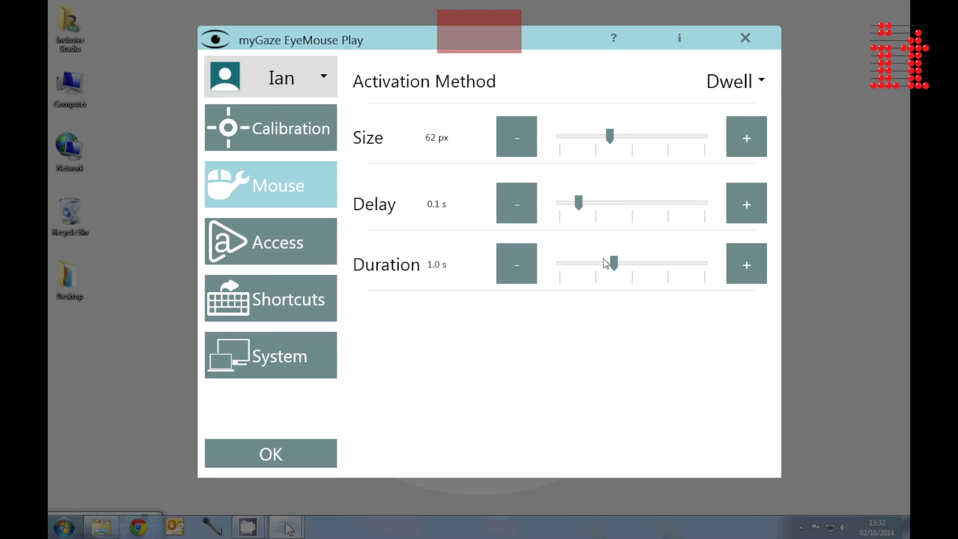
left_click_drag(611, 264, 637, 264)
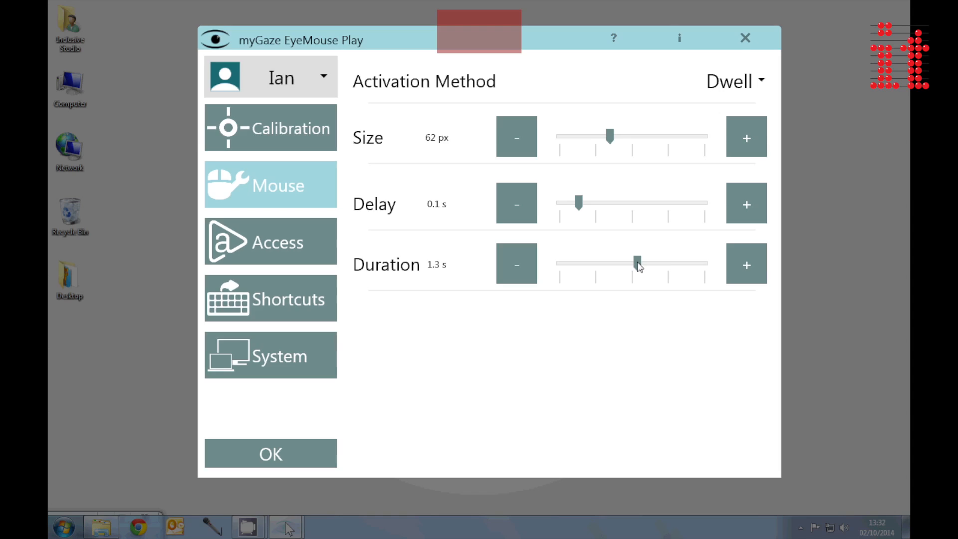
left_click(270, 242)
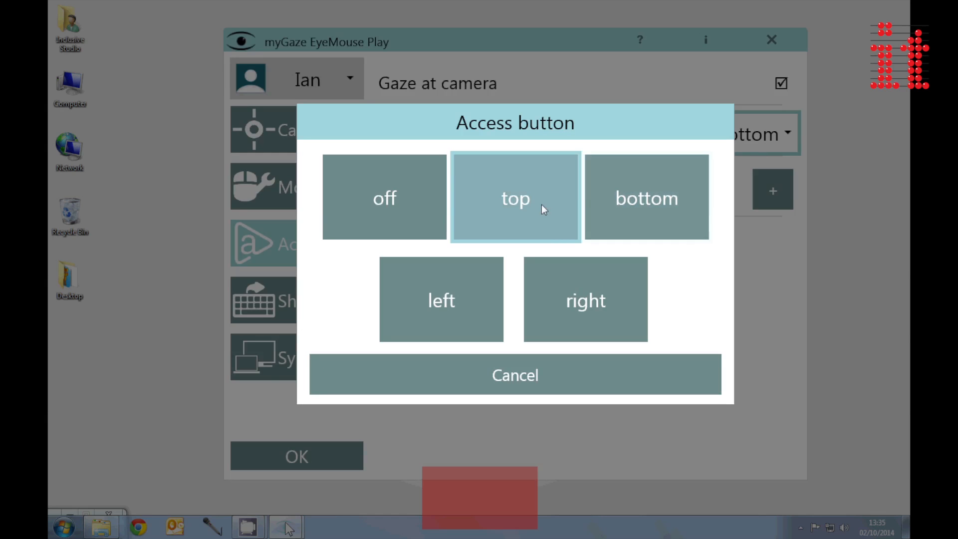
- Set the access button position to top and adjust its size slider
left_click(515, 197)
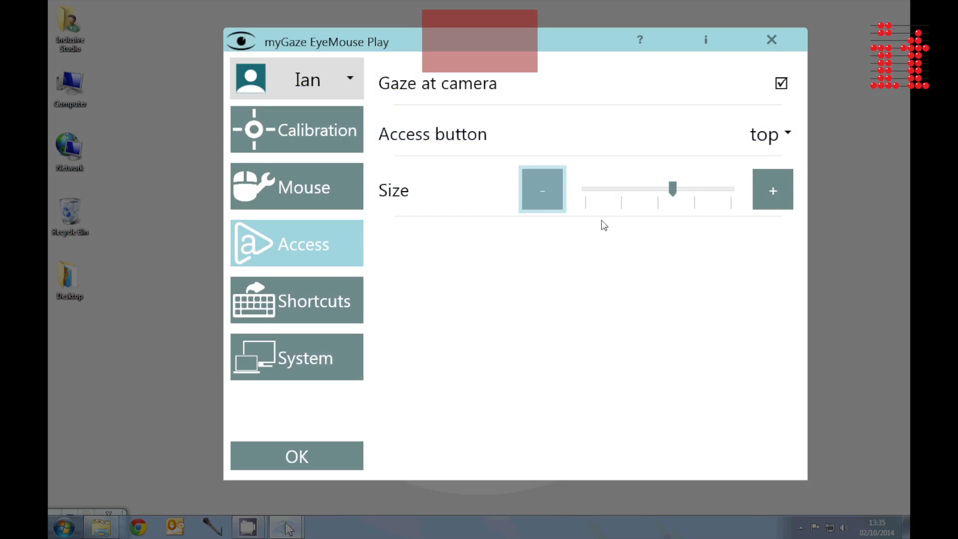
left_click_drag(672, 190, 700, 189)
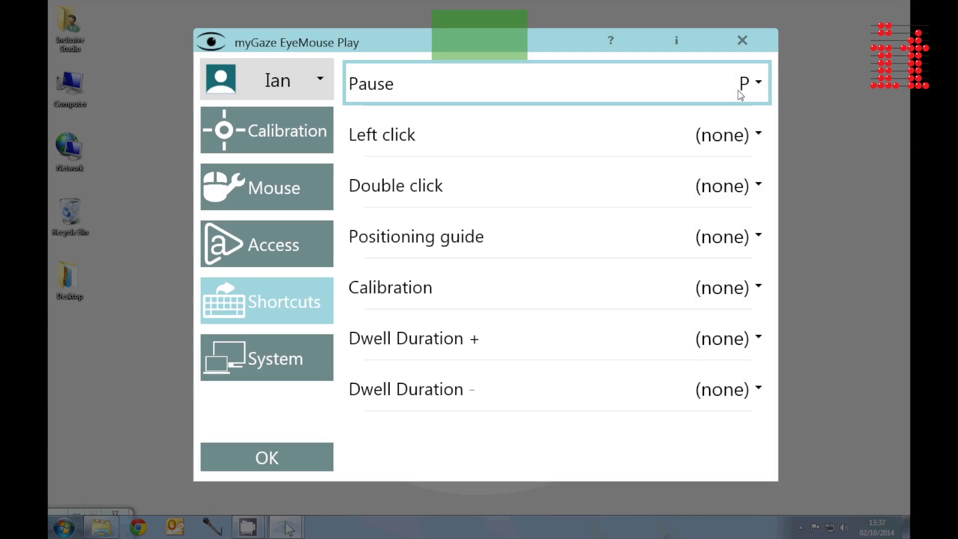
- Set Ian's Left click shortcut to the L key
left_click(757, 135)
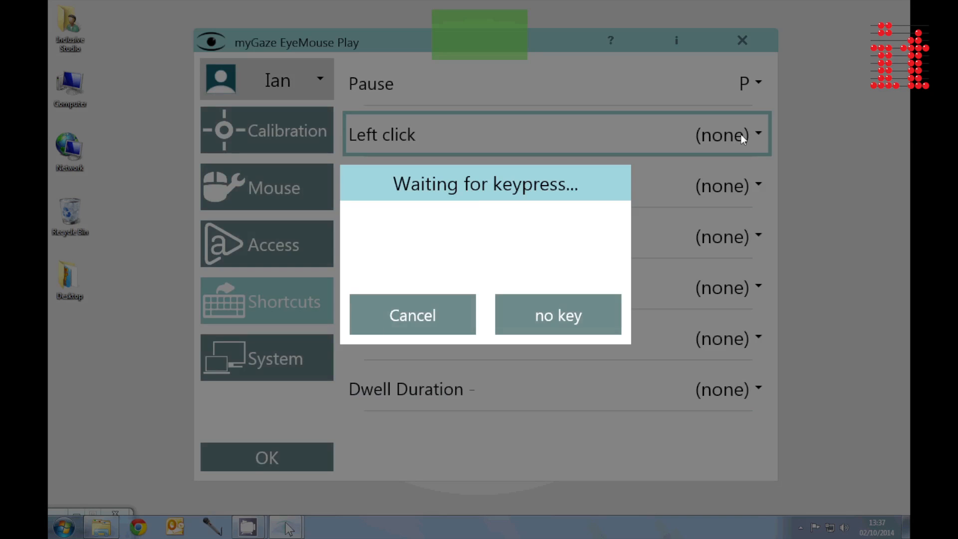
key("l")
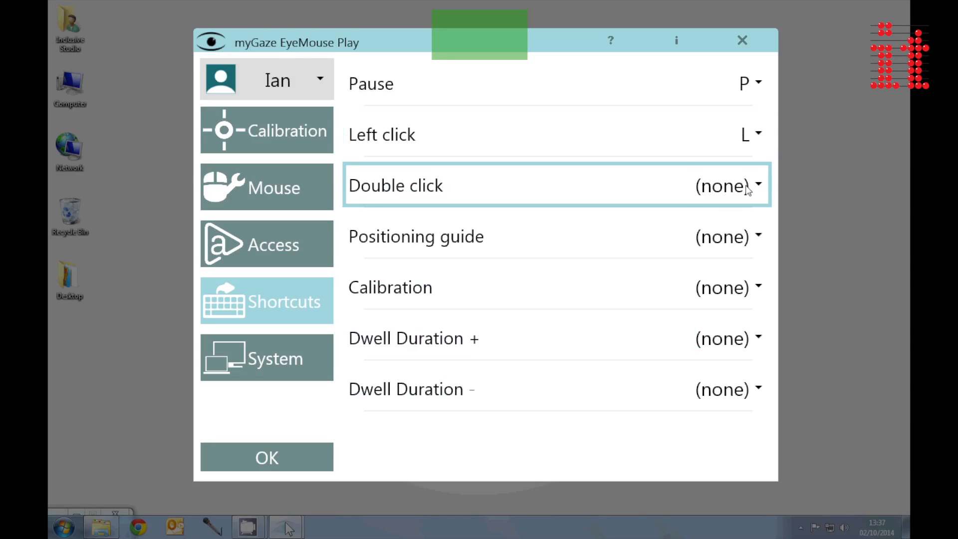
left_click(267, 358)
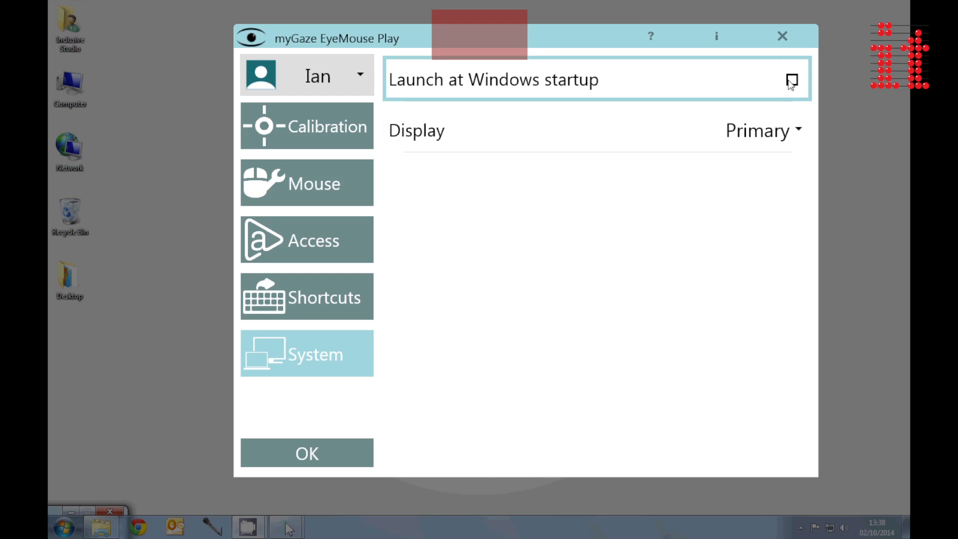
- Save the settings with Launch at Windows startup unchecked and start the eye tracker
left_click(306, 452)
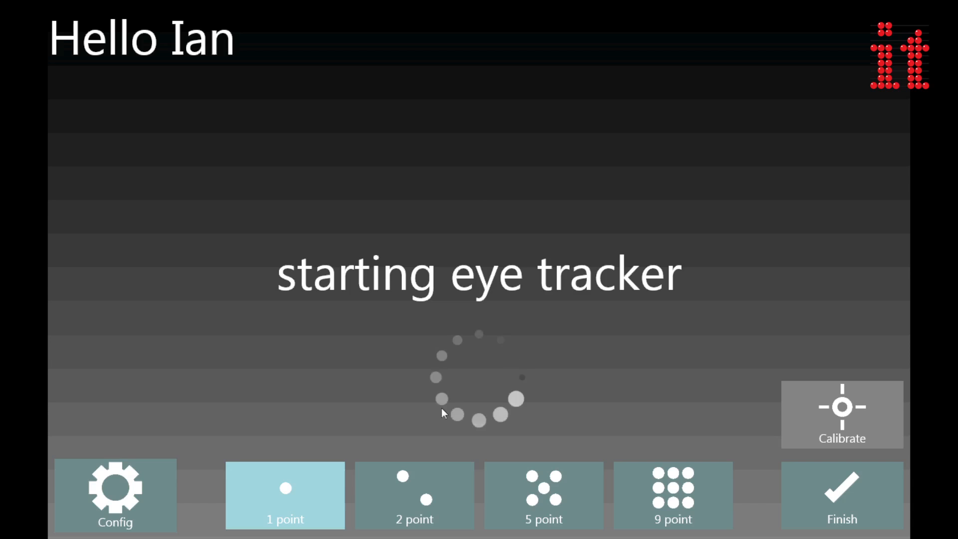